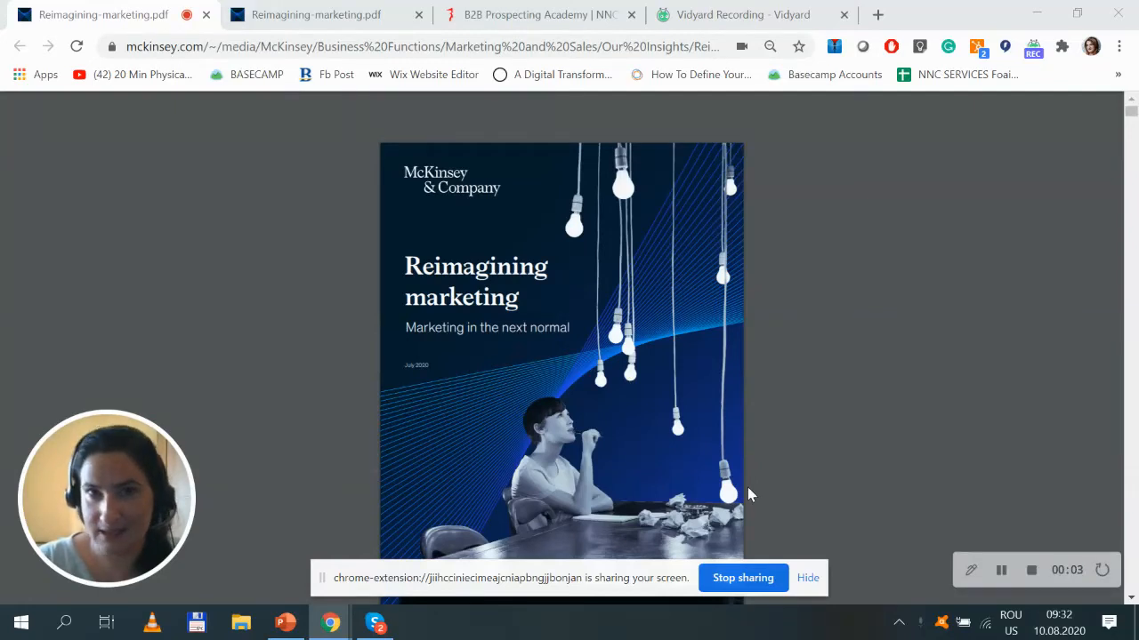
mouse_move(1011, 347)
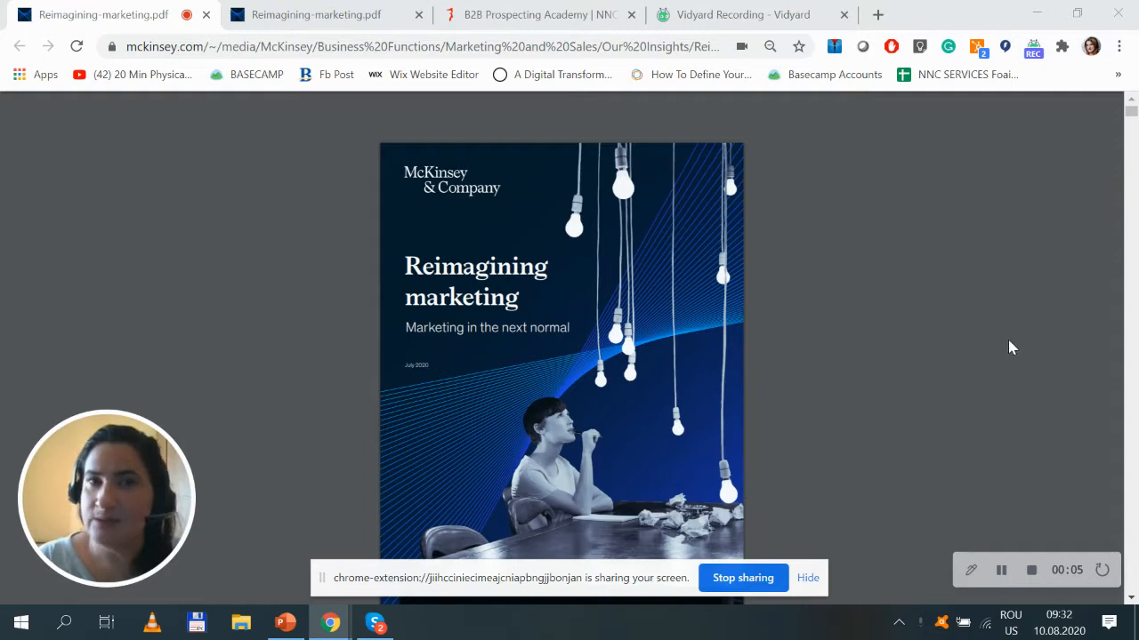
mouse_move(872, 365)
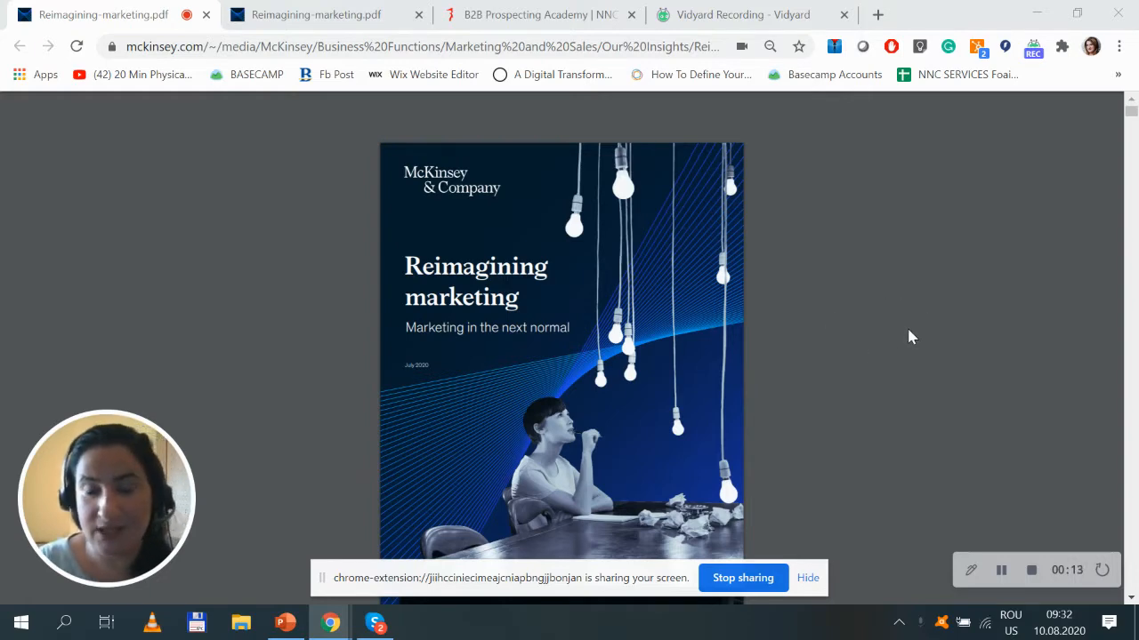
Switch to the second Reimagining-marketing.pdf tab and scroll to the page 46 three-horizons exhibit.
click(315, 14)
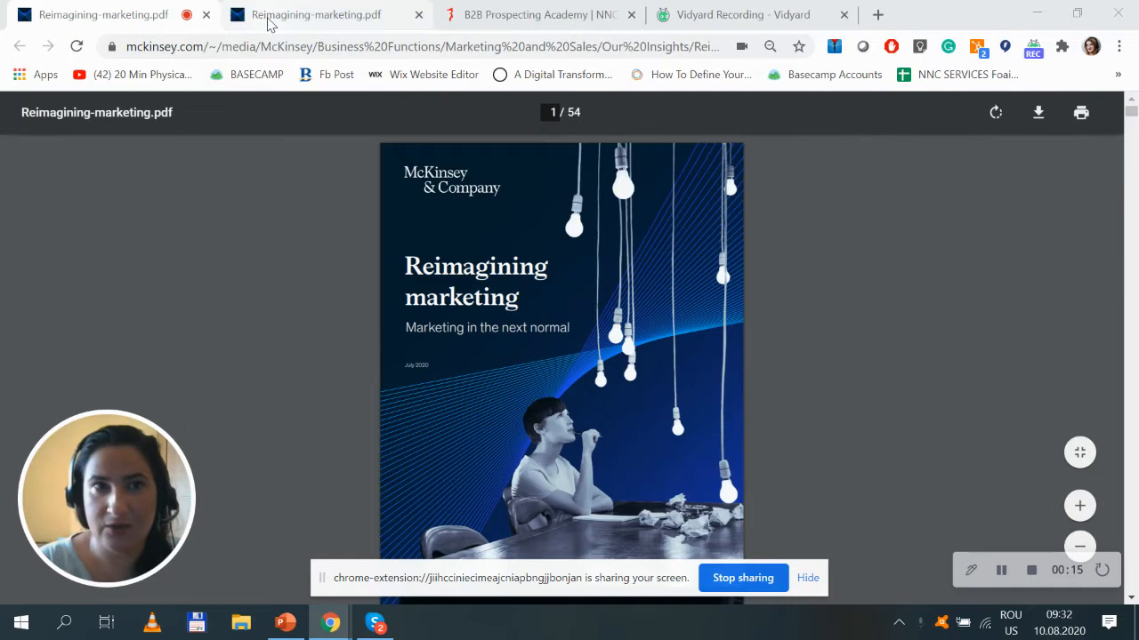
scroll(down, 3)
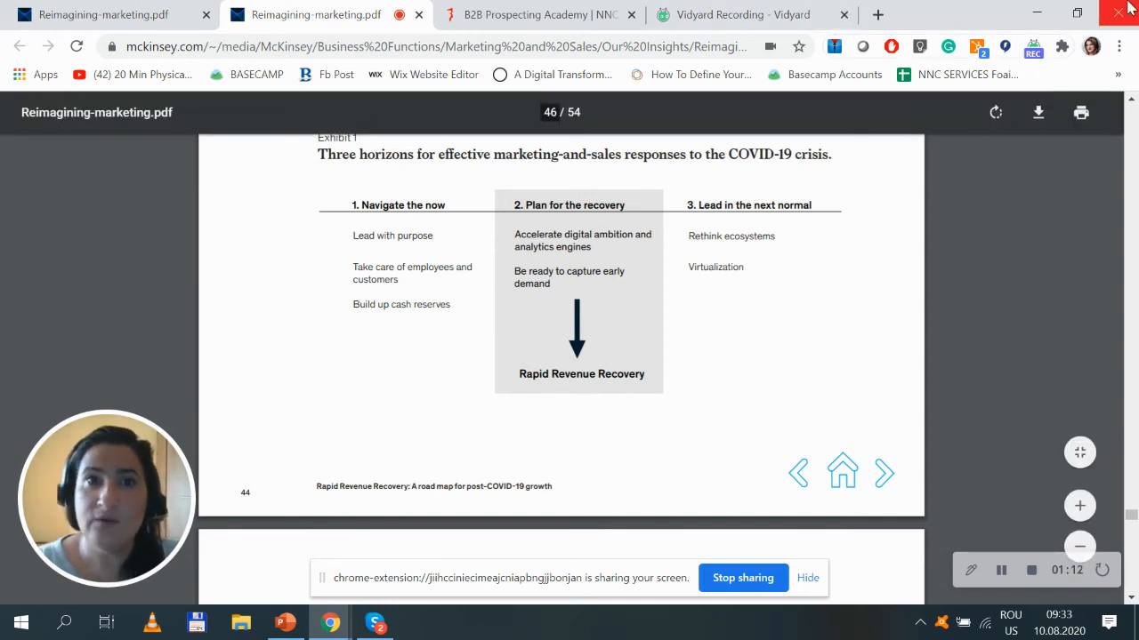
Switch to the 'B2B Prospecting Academy | NNC' tab showing the course landing page.
click(538, 15)
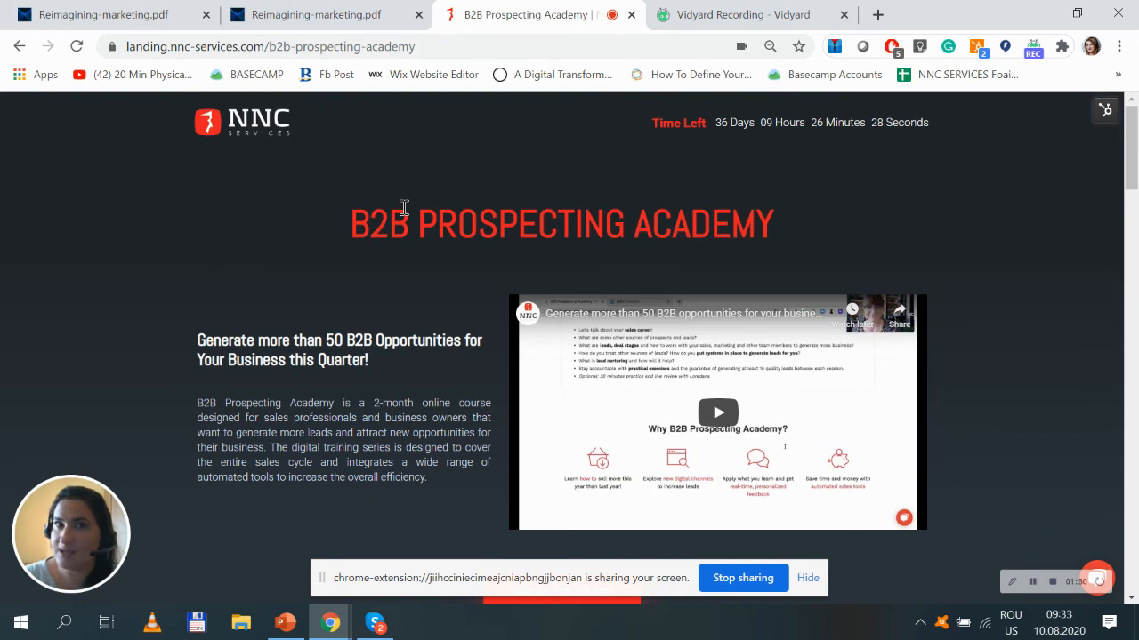
mouse_move(411, 274)
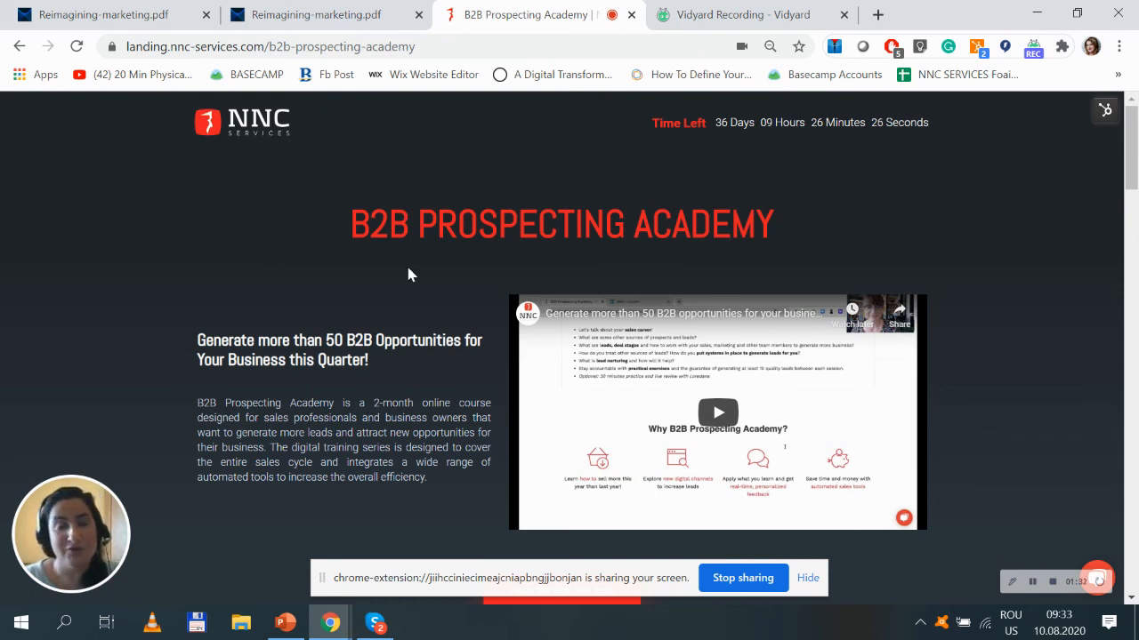
mouse_move(388, 264)
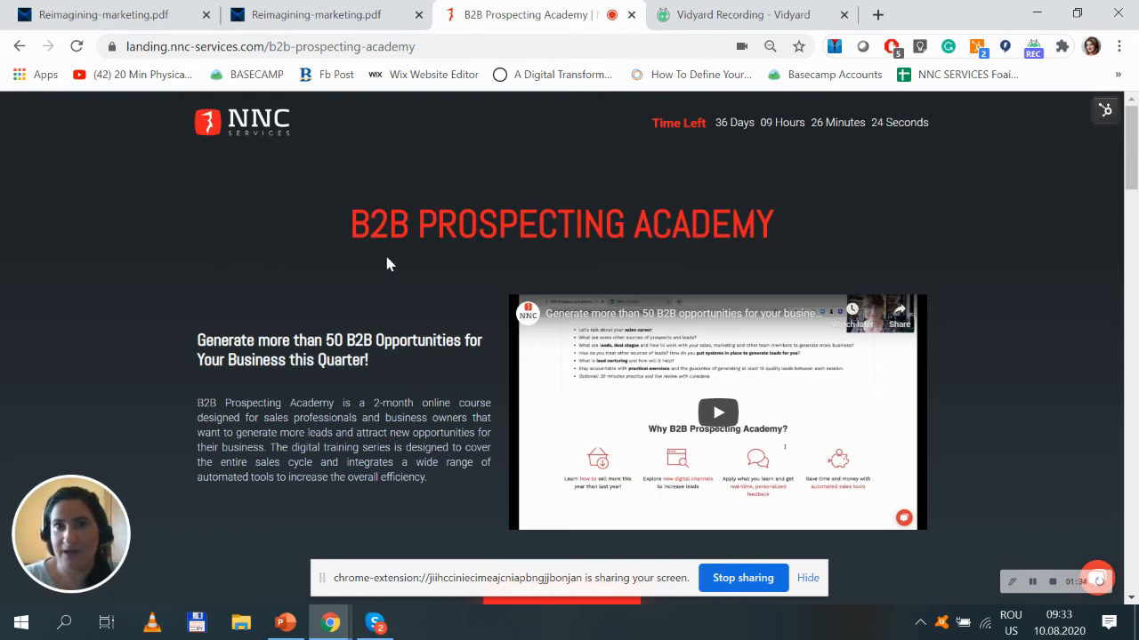
mouse_move(1054, 478)
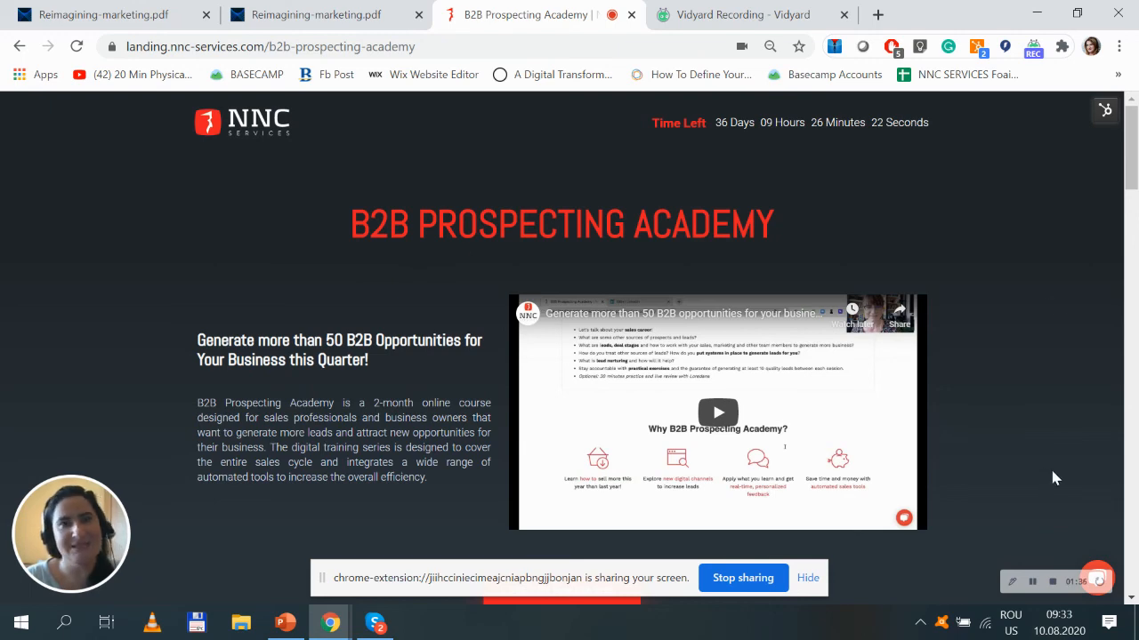